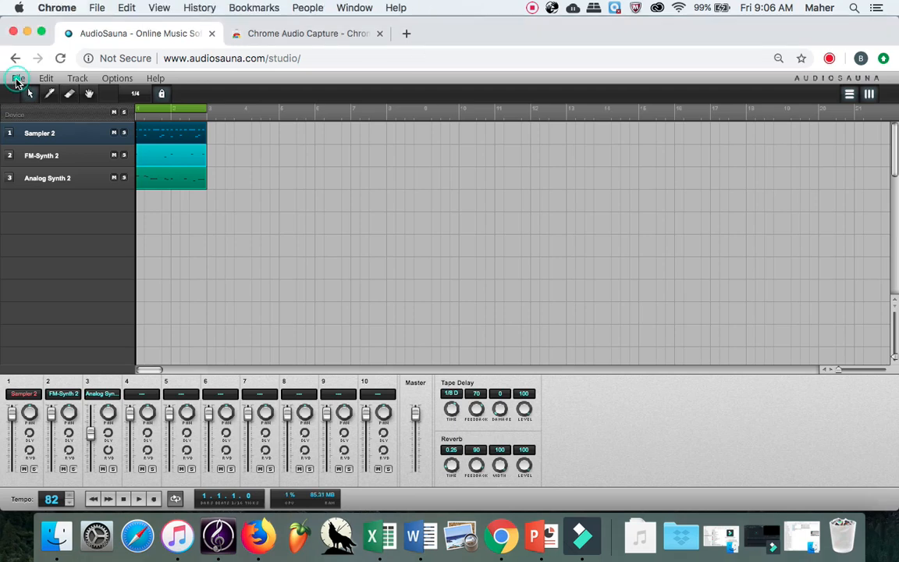
Check the song's file options and audition the three-track beat from the start
click(19, 78)
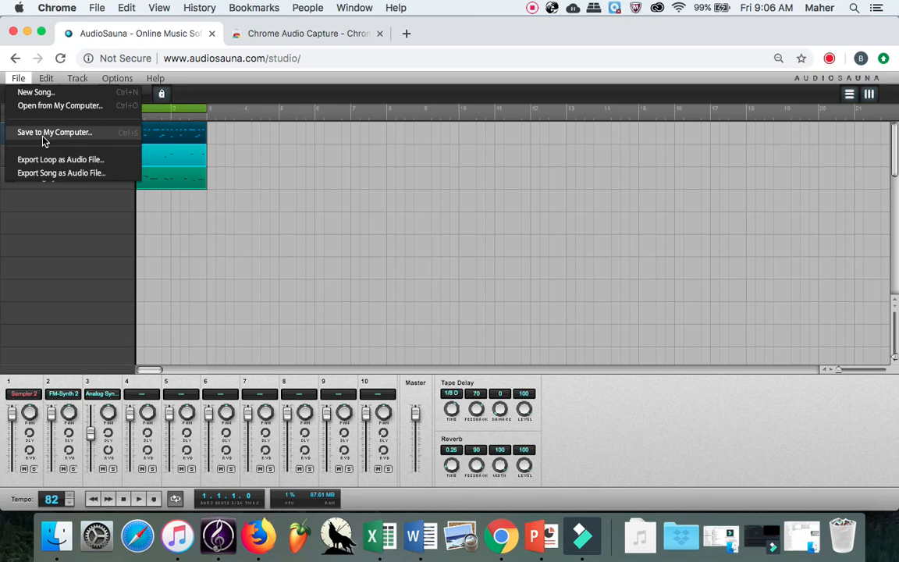
mouse_move(640, 537)
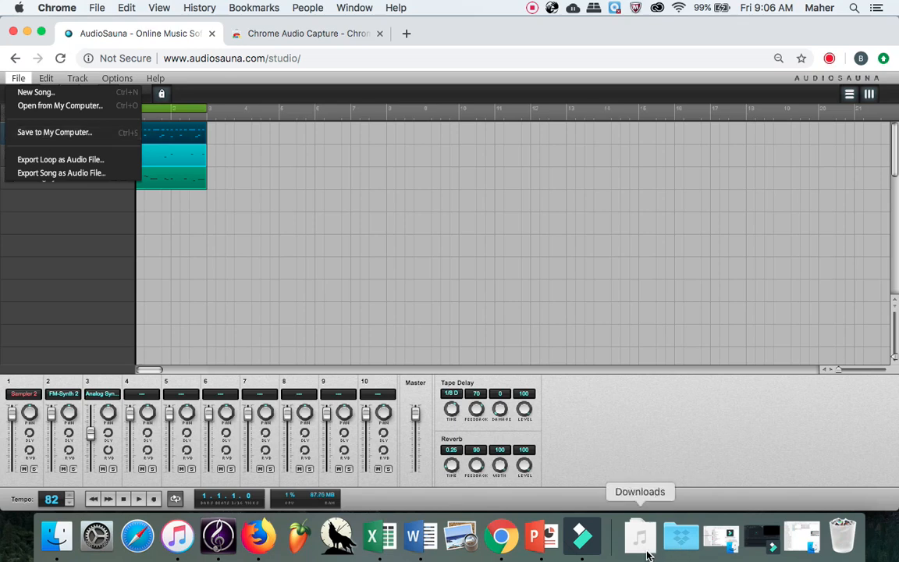
mouse_move(640, 538)
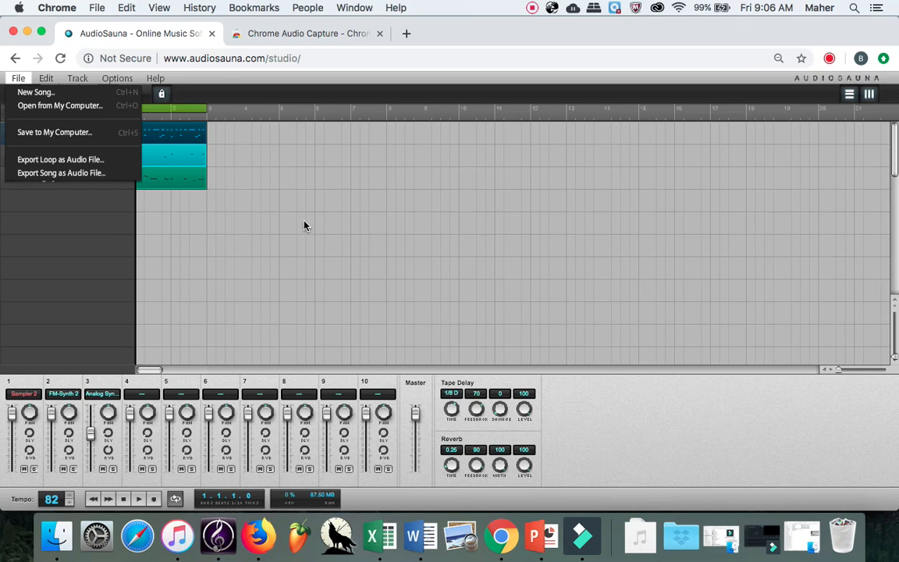
mouse_move(153, 160)
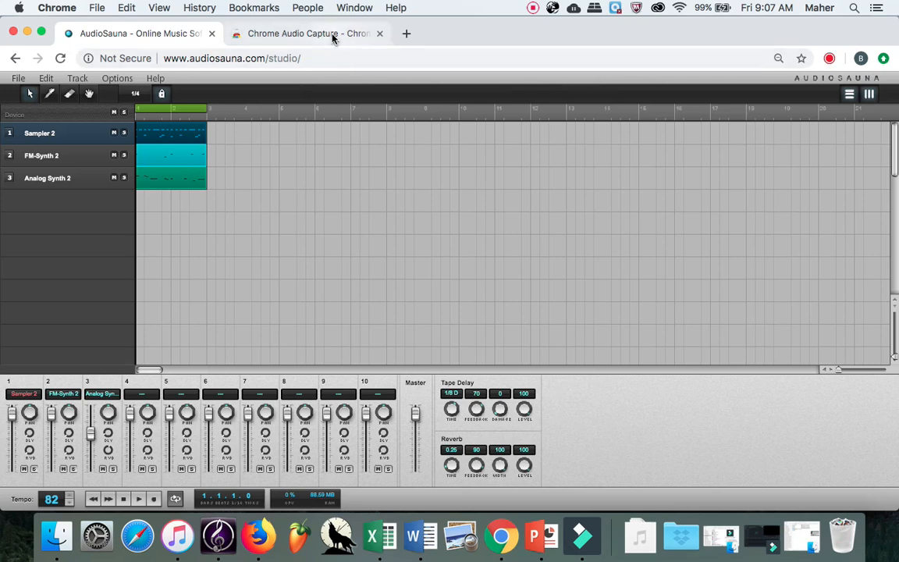
mouse_move(309, 33)
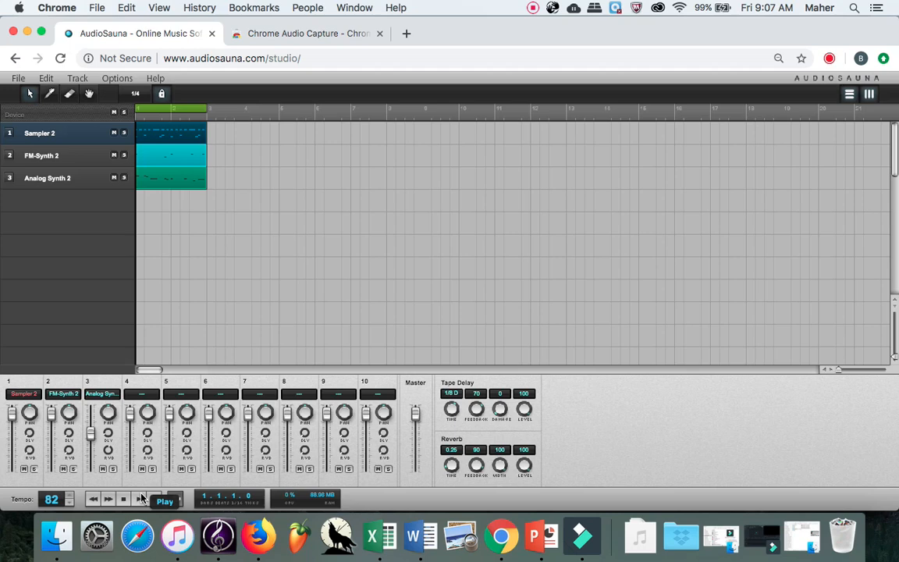
click(165, 501)
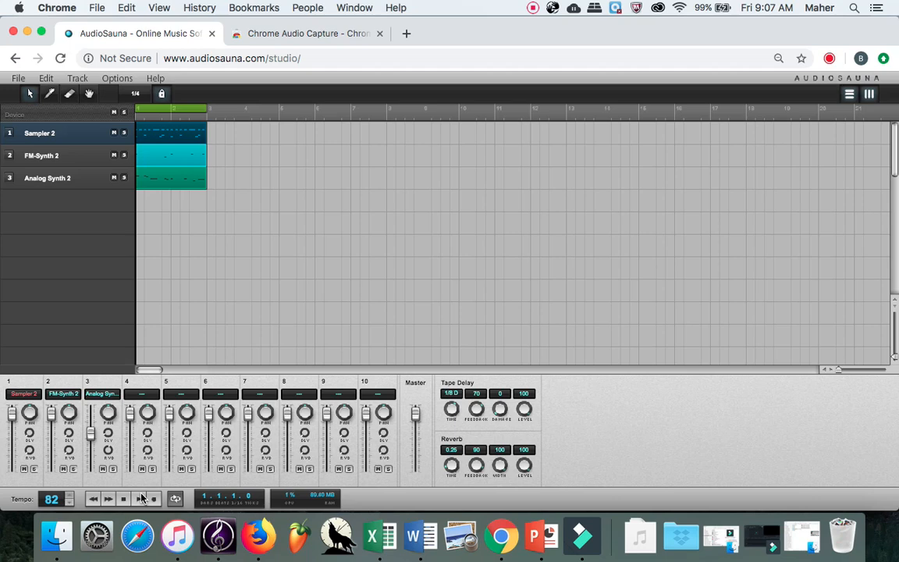
click(108, 499)
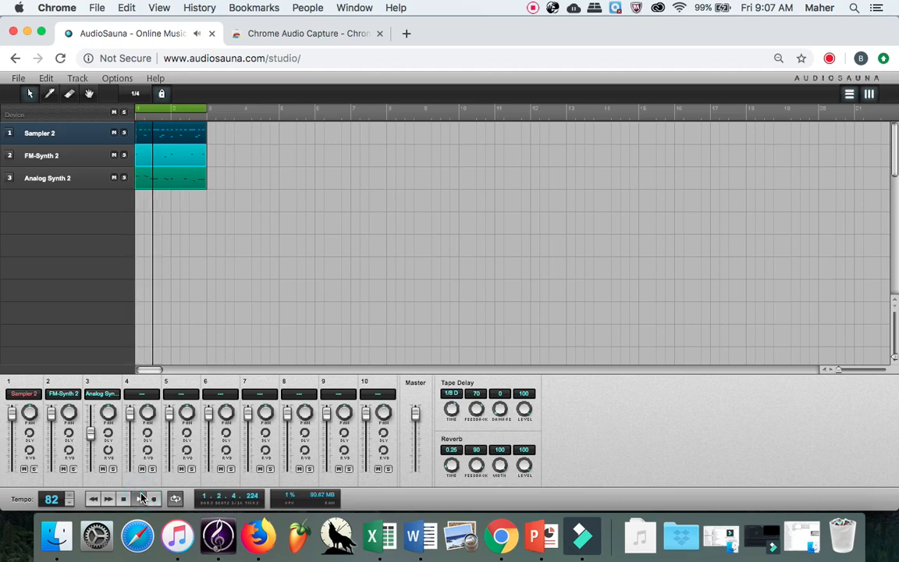
click(121, 499)
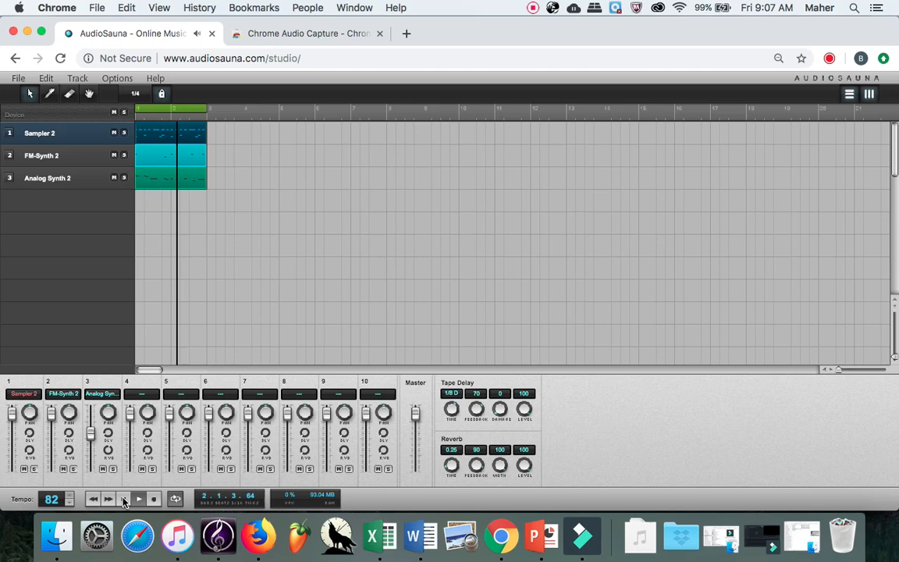
click(139, 499)
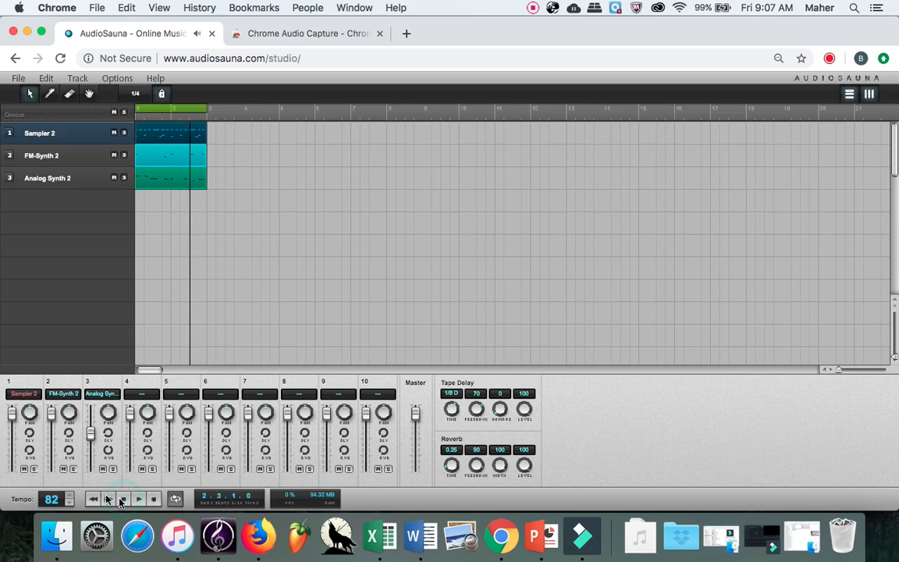
click(108, 500)
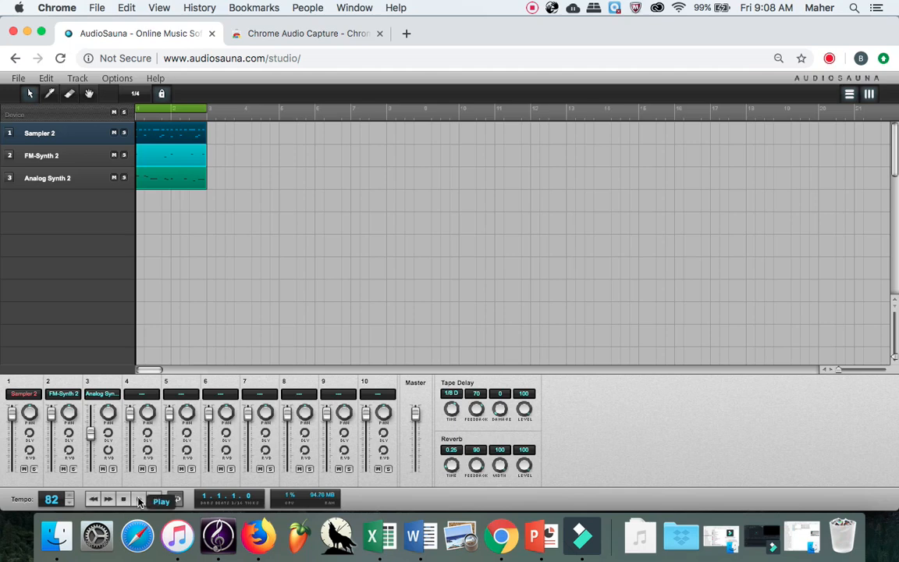
Play the beat through again, rewind to the start, and bring up Chrome Audio Capture's panel
click(161, 501)
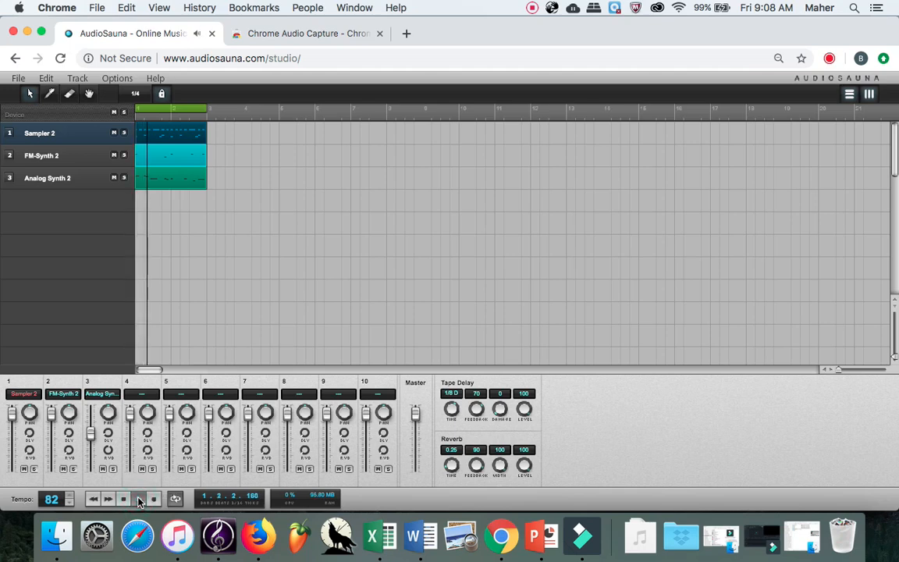
click(107, 500)
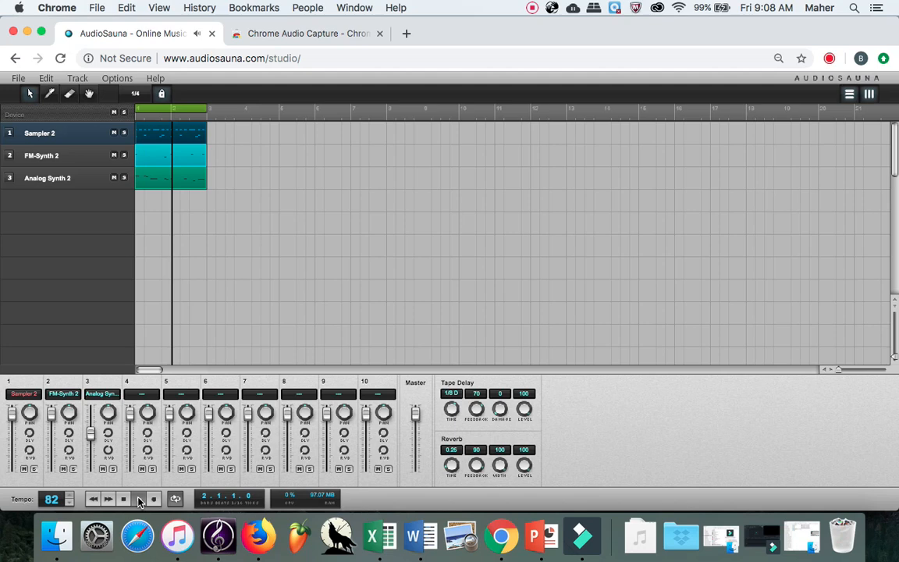
click(107, 499)
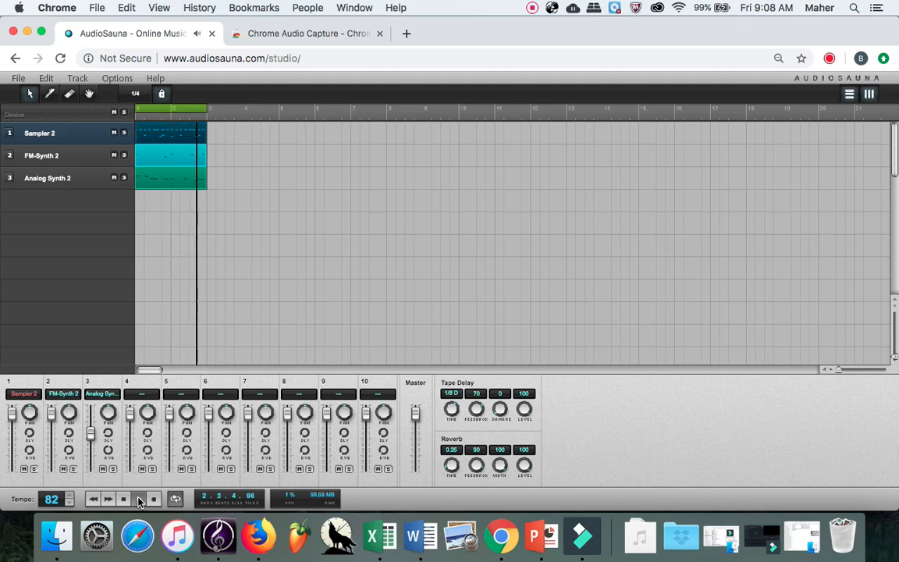
click(108, 500)
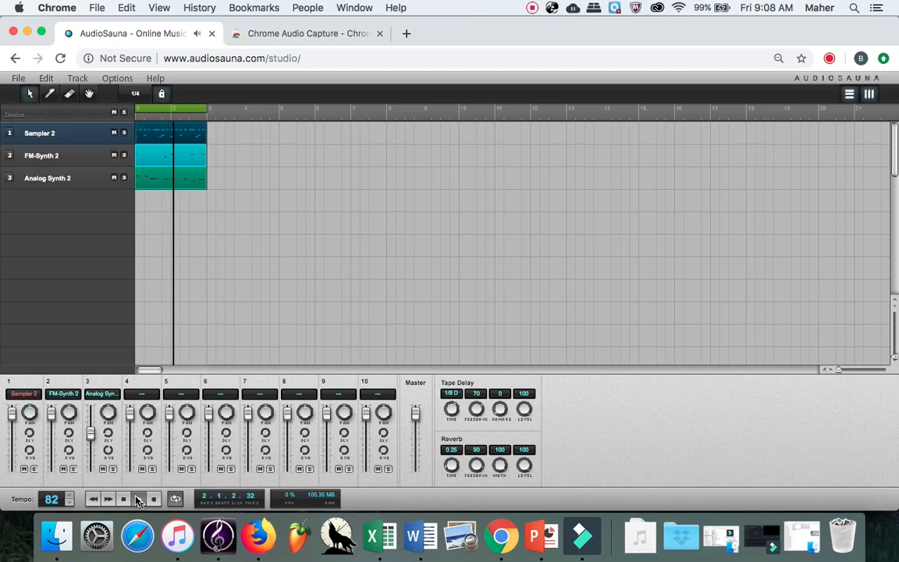
click(108, 499)
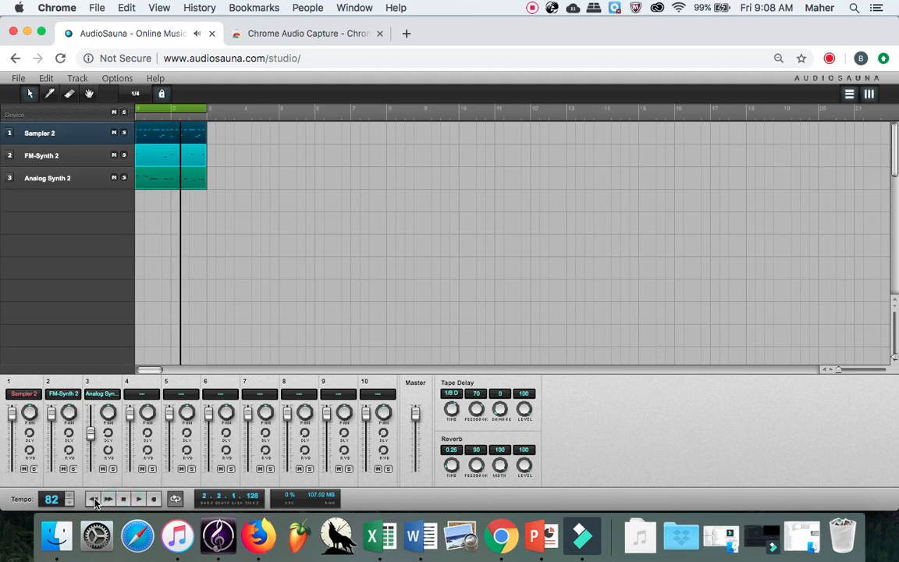
click(92, 499)
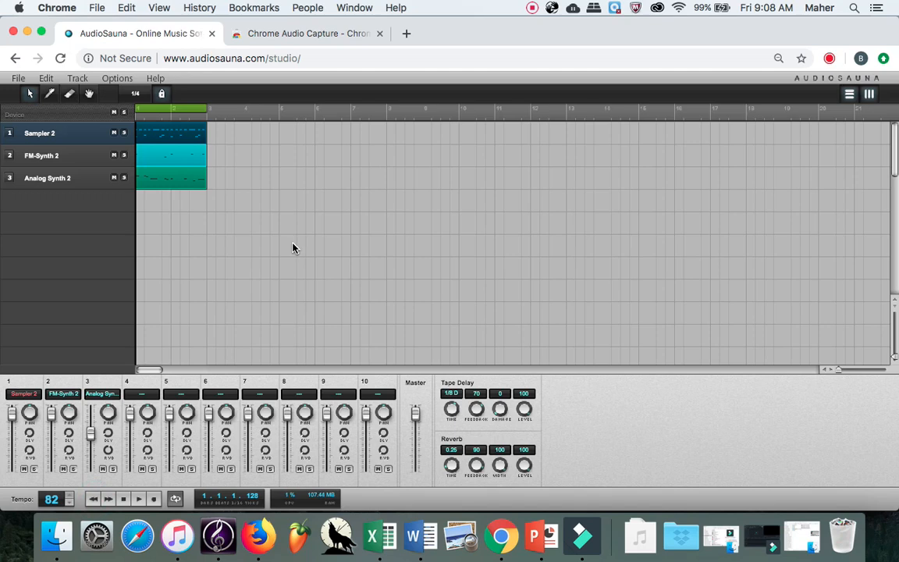
mouse_move(762, 95)
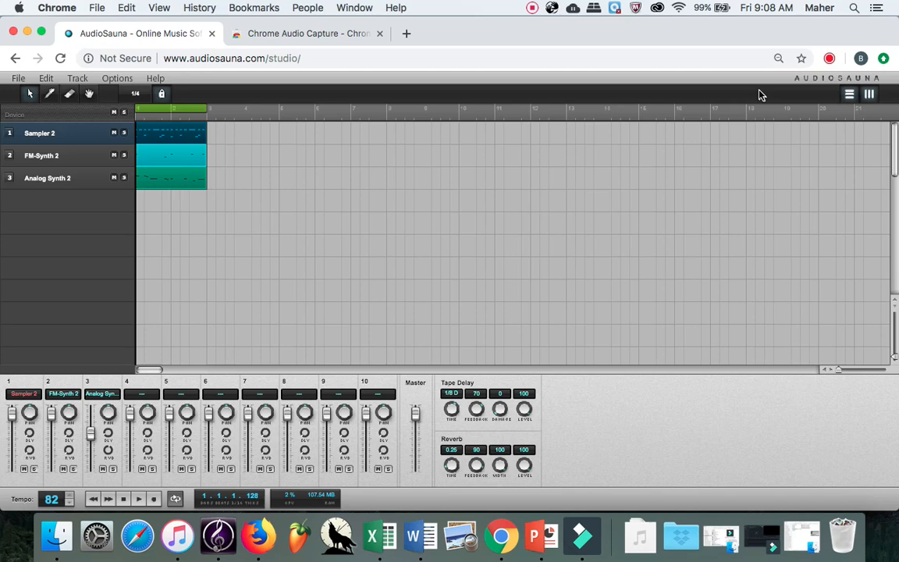
mouse_move(831, 58)
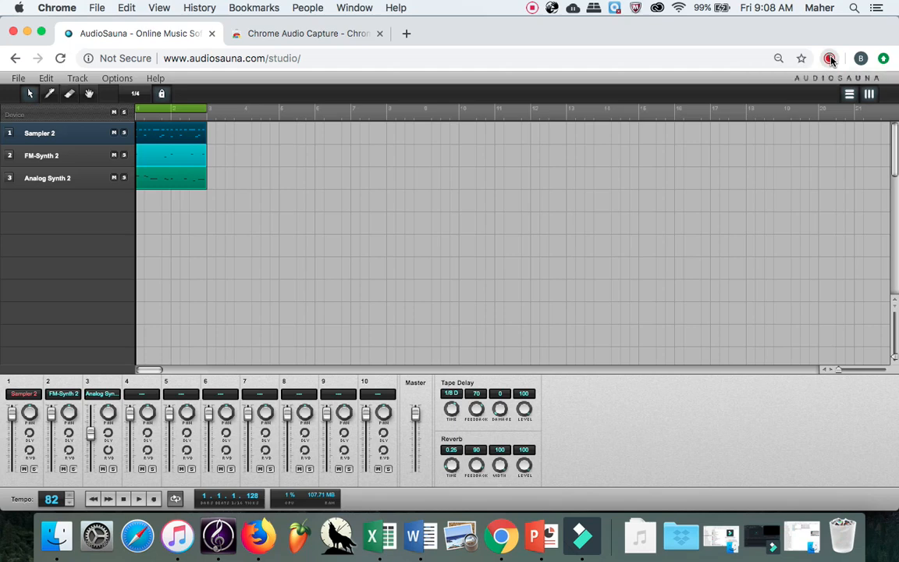
click(830, 58)
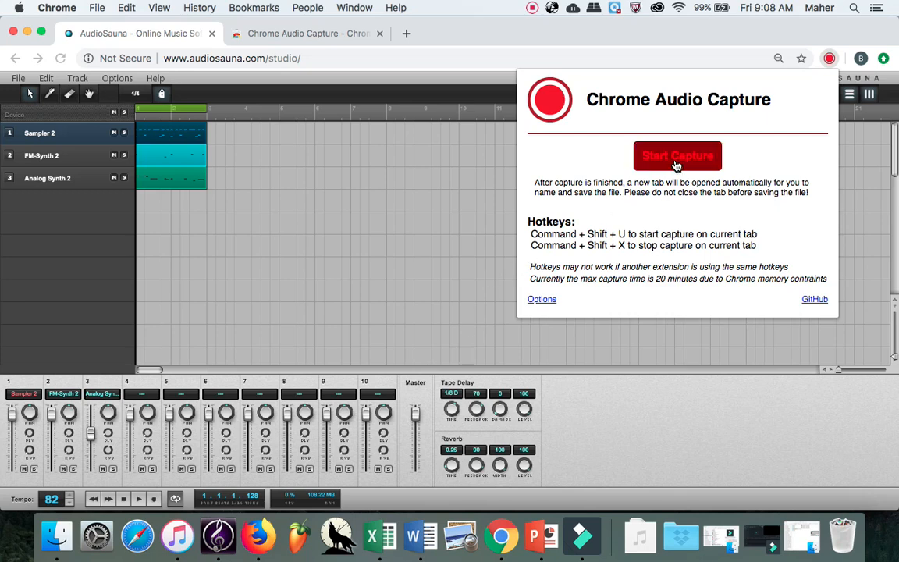
Start capturing the tab's audio and play the beat through to its end
click(678, 156)
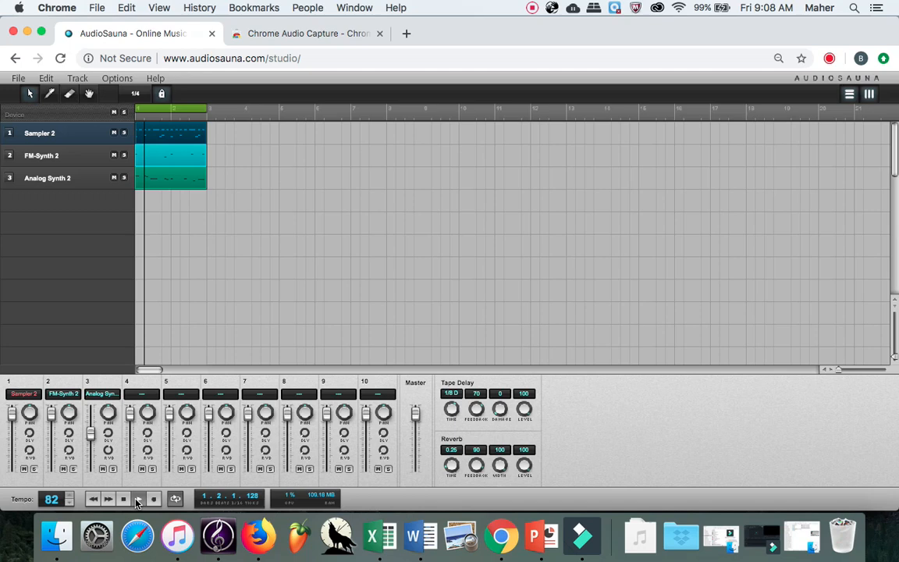
click(108, 499)
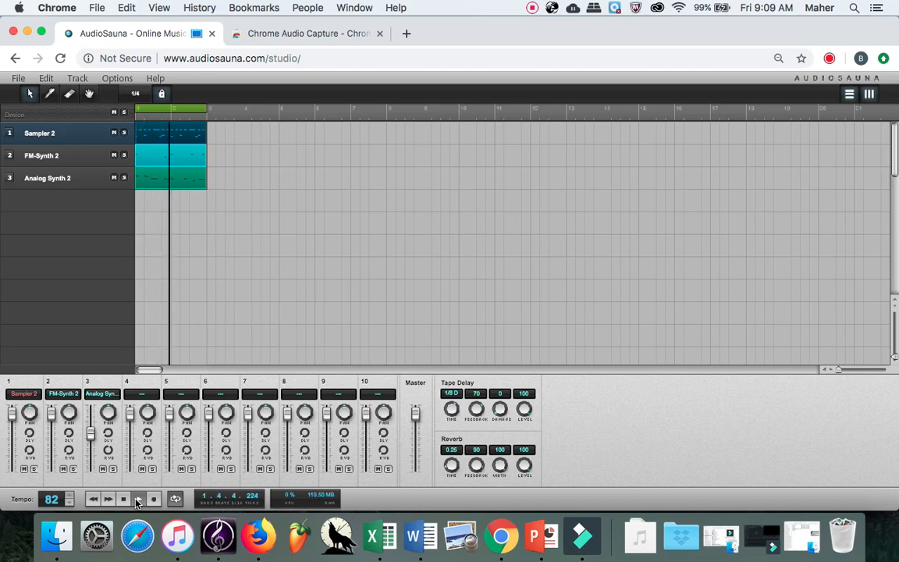
click(108, 499)
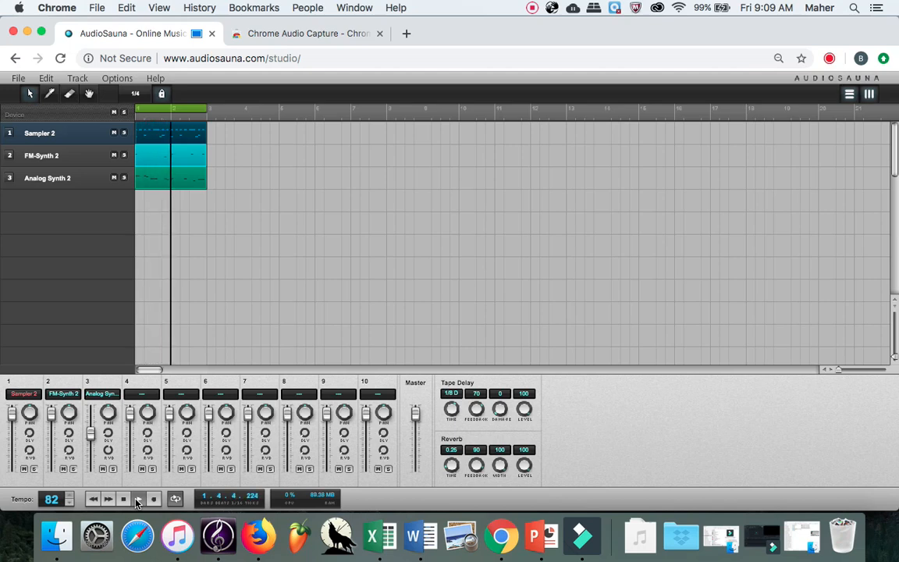
click(108, 499)
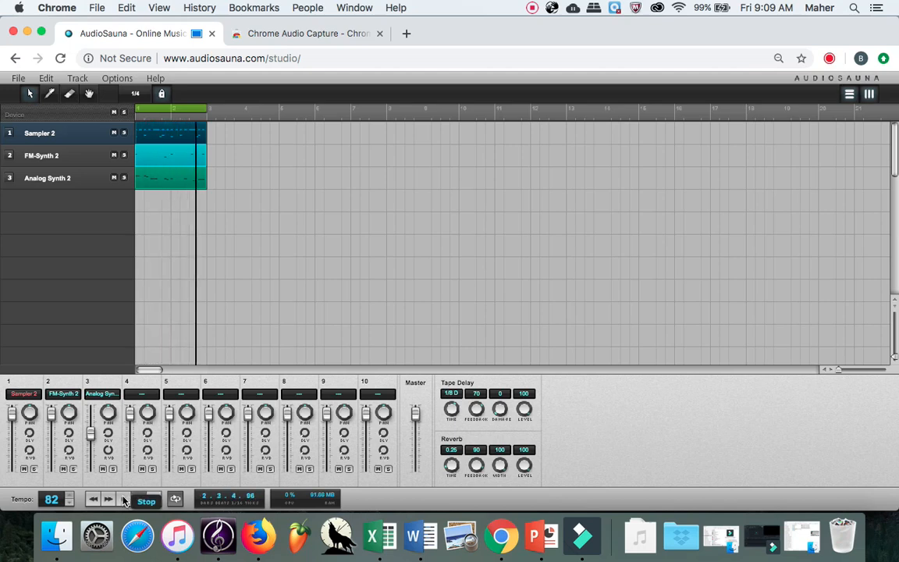
click(147, 499)
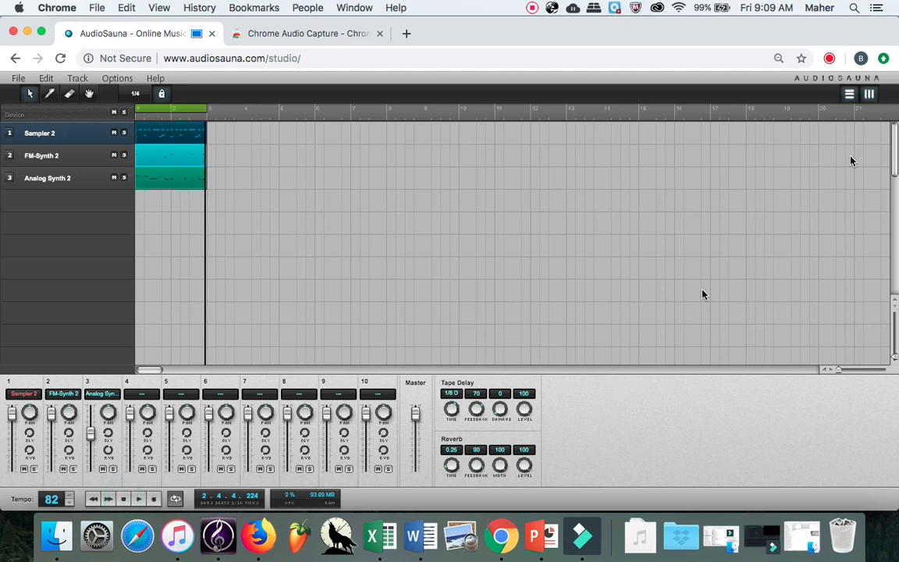
Finish the capture so the recording is encoded and ready to save
click(829, 58)
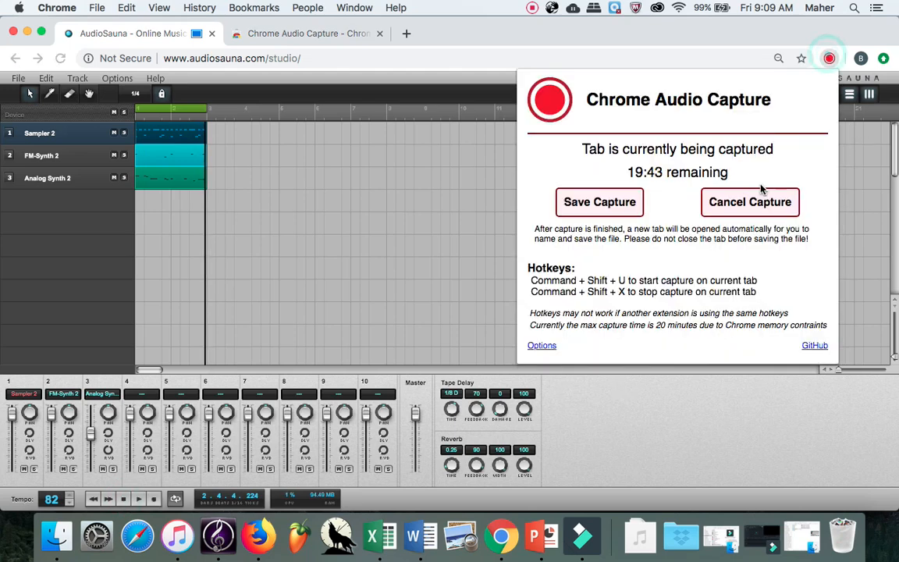
click(599, 202)
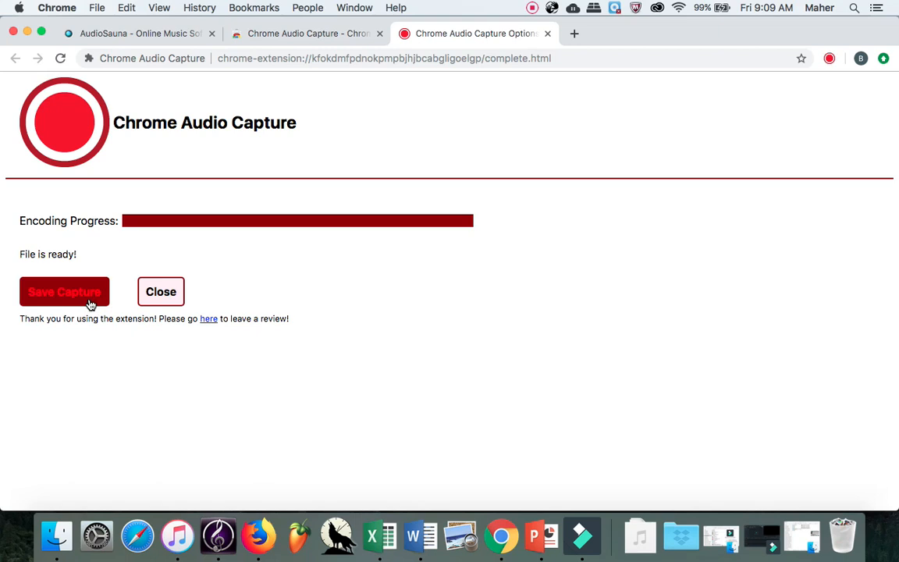
Save the capture as MP3 'Fri May 10 2019 (1)' in Downloads
click(64, 292)
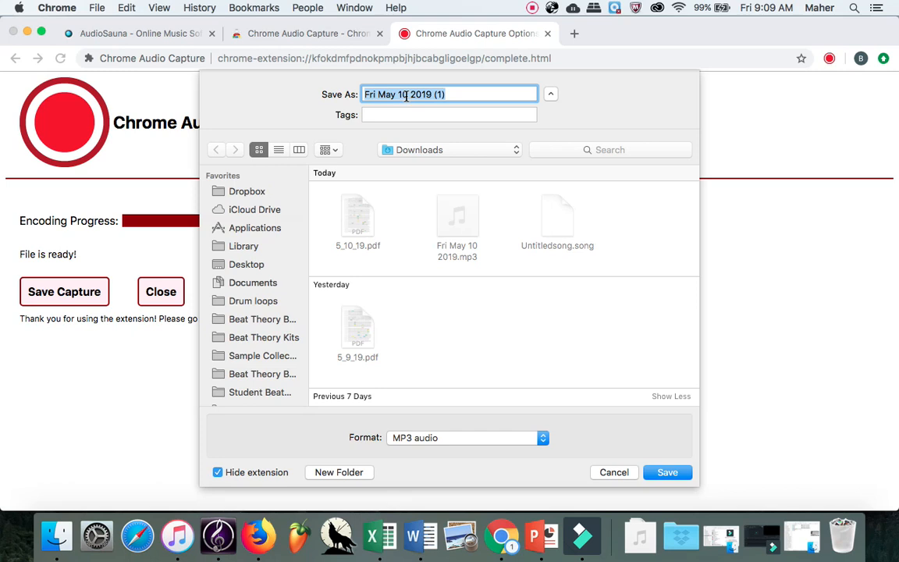
mouse_move(465, 96)
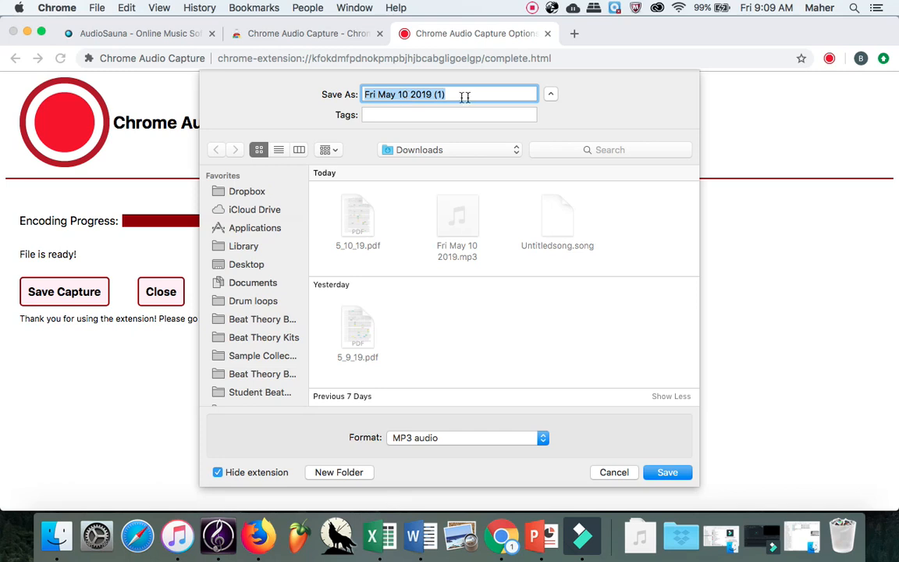
mouse_move(456, 95)
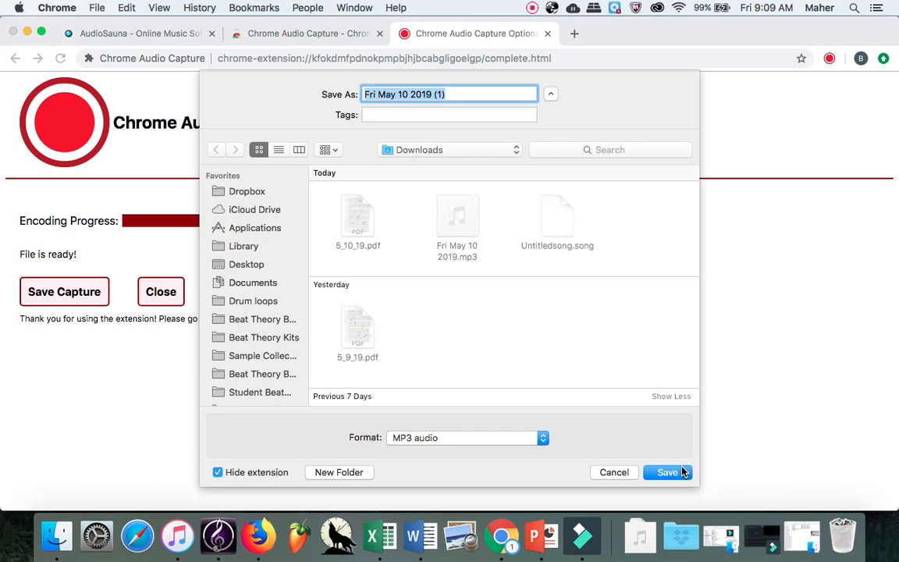
click(668, 472)
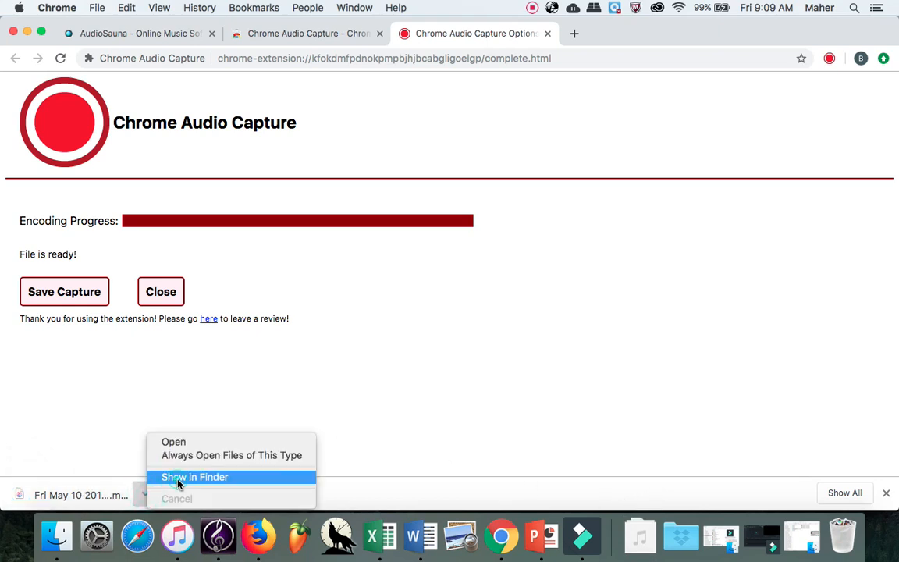
Reveal the downloaded MP3 in Finder via Show in Finder
click(193, 478)
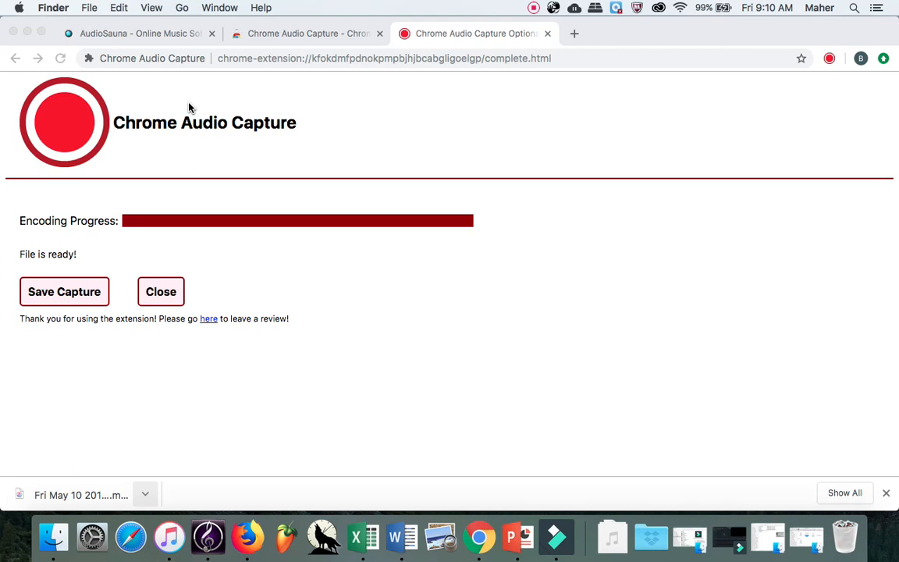
click(534, 6)
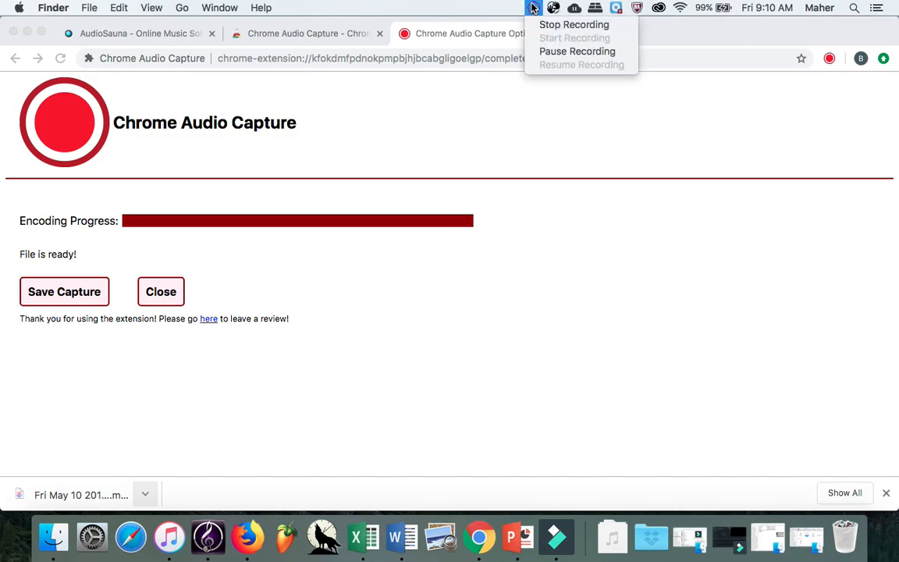